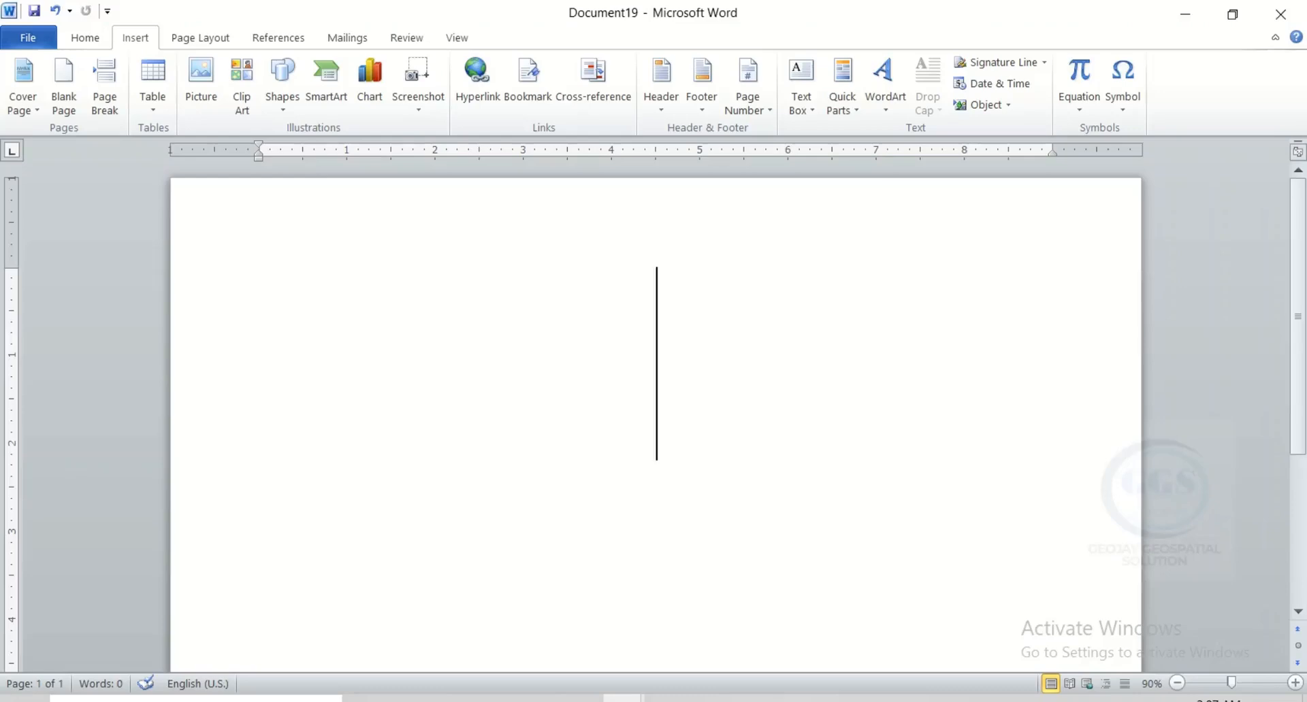
# Type the digits 08 in large text on the blank page.
pyautogui.write('08')
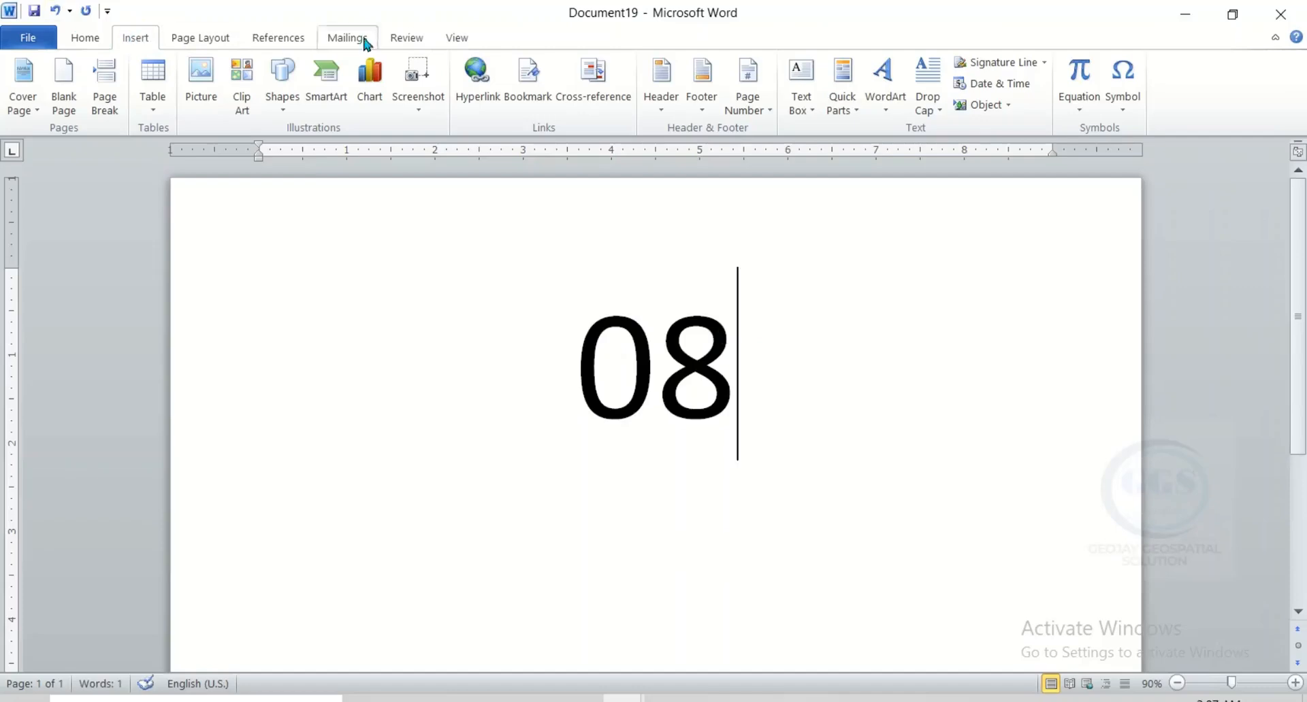
pyautogui.moveTo(1121, 79)
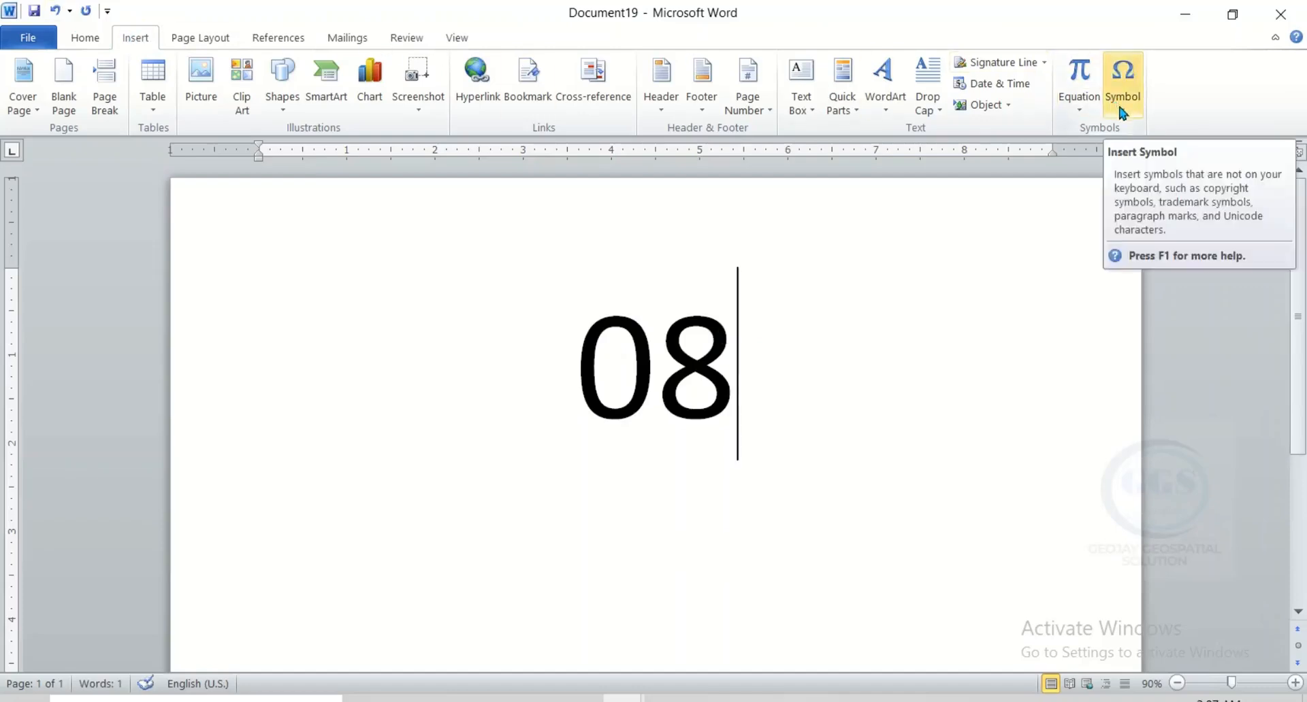
# Choose More Symbols from the Insert tab's Symbol menu.
pyautogui.click(1122, 83)
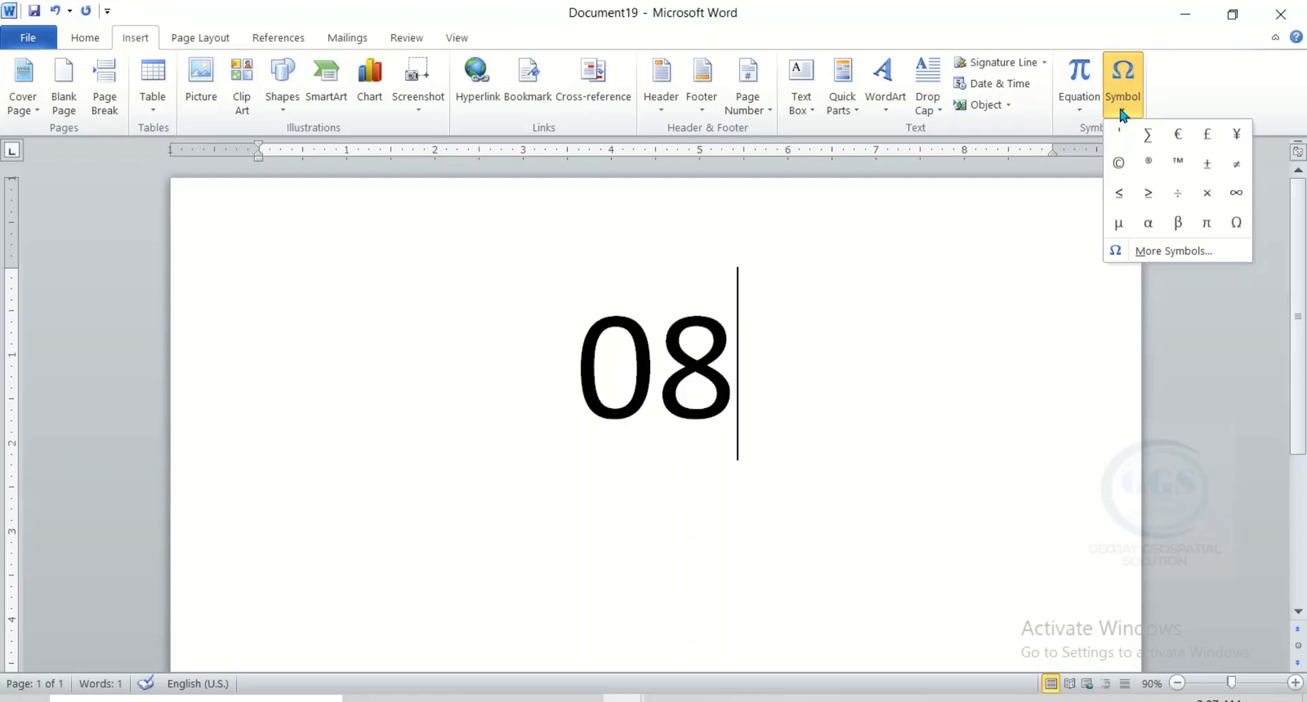
pyautogui.moveTo(1172, 250)
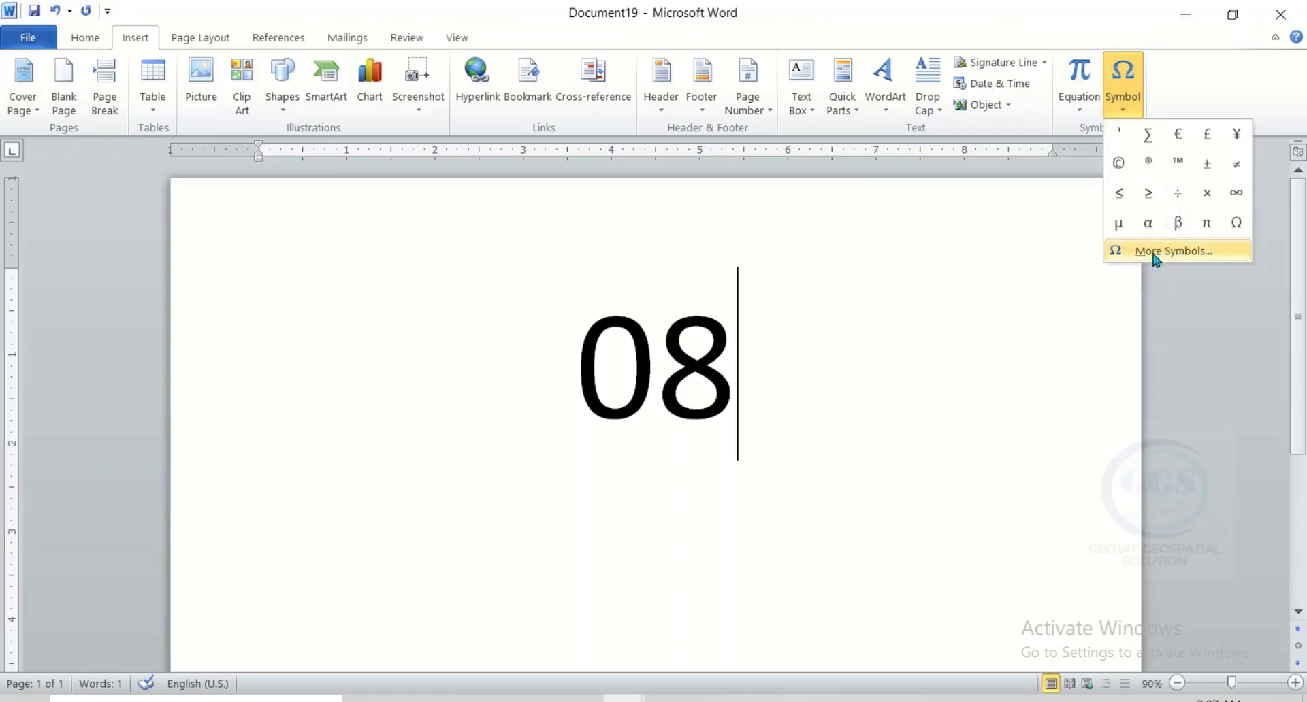
pyautogui.click(1173, 250)
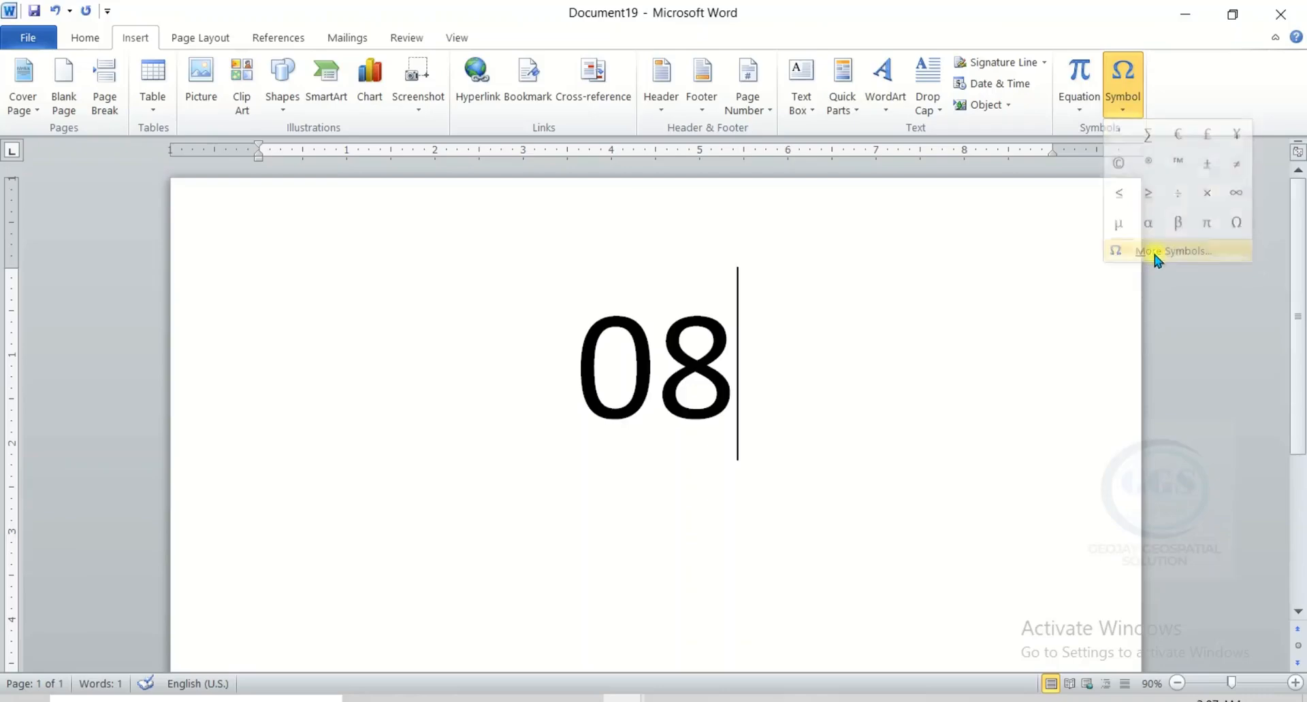
# Insert the Degree Sign after 08 from the Symbol dialog, then close it.
pyautogui.click(1173, 250)
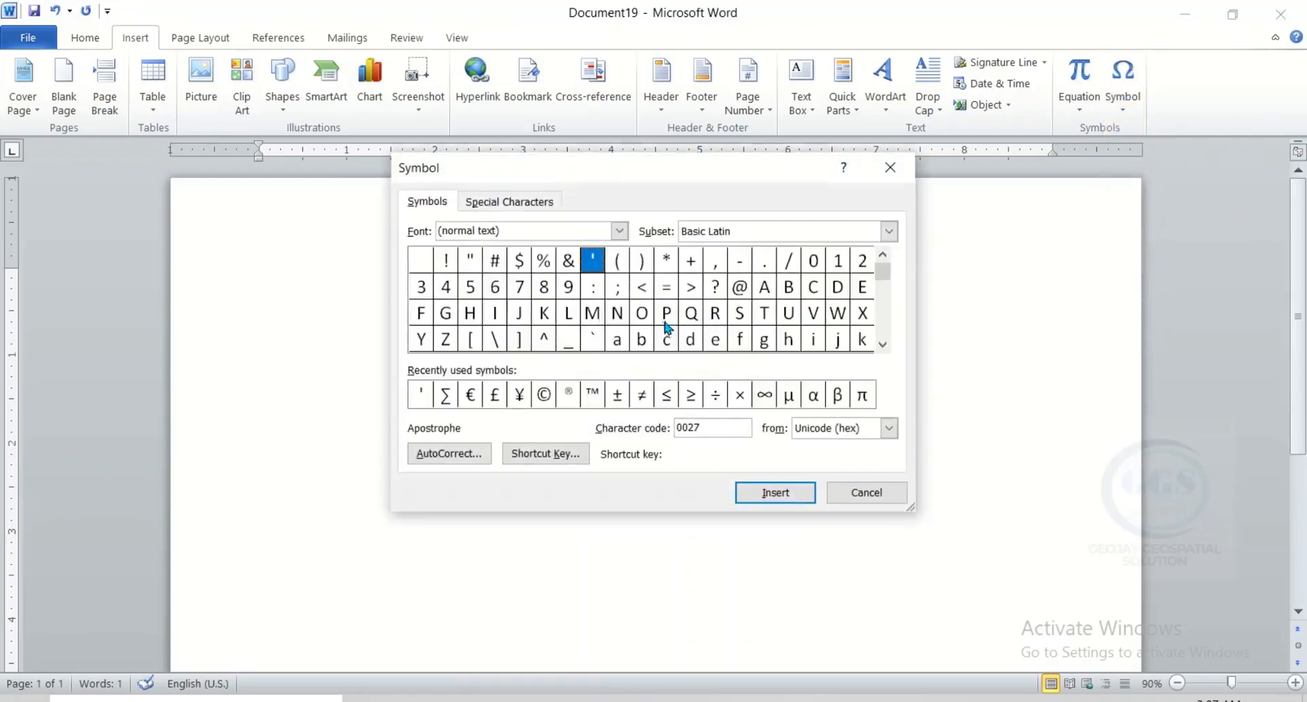
pyautogui.moveTo(844, 315)
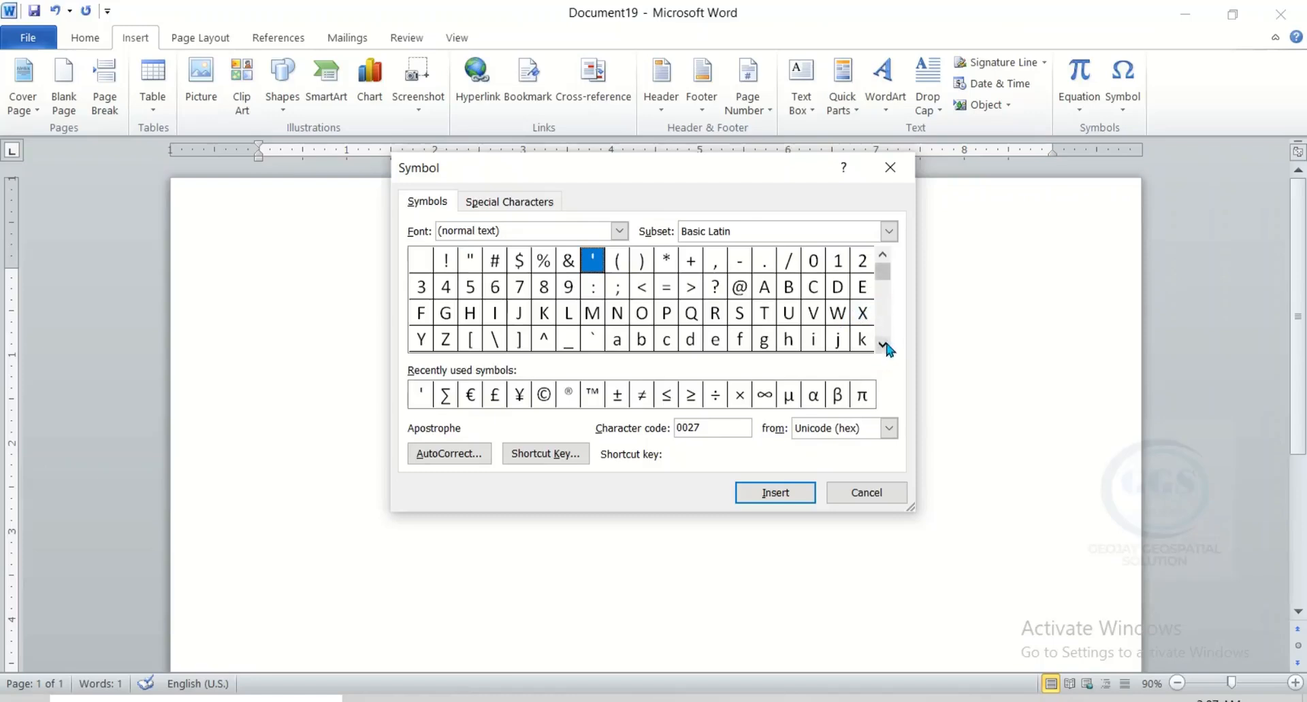
pyautogui.click(883, 345)
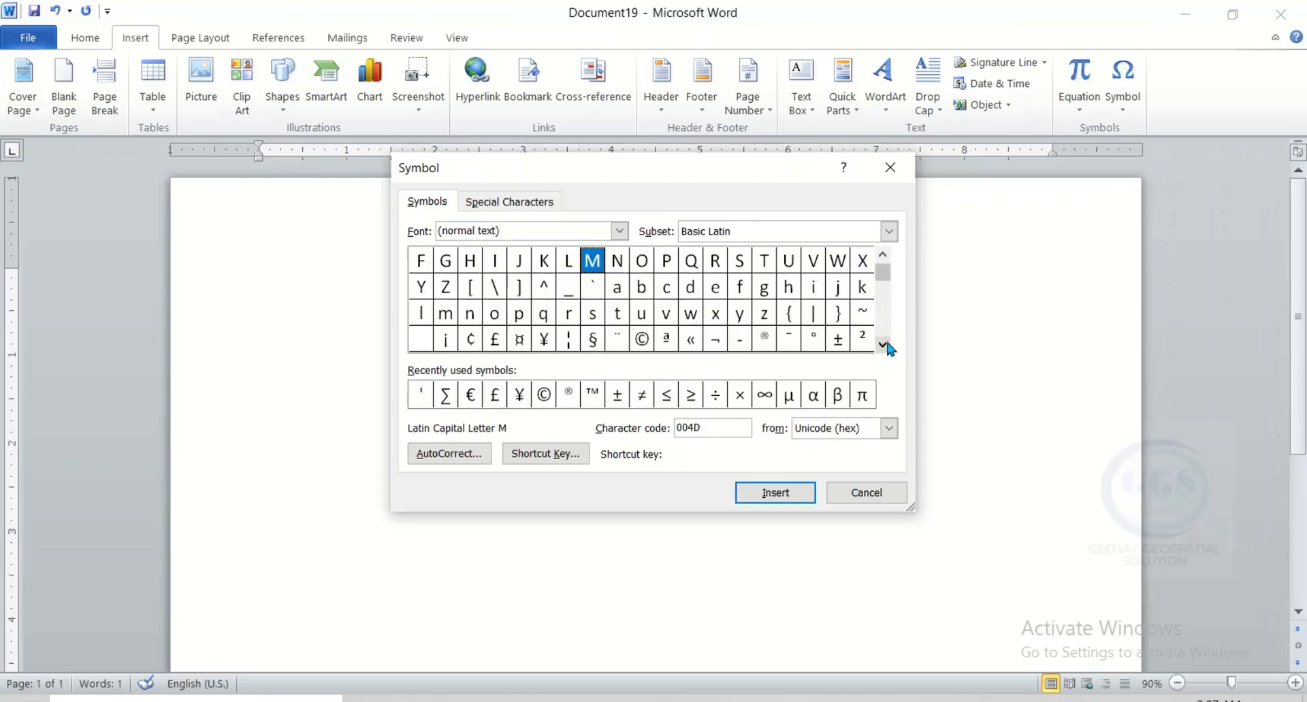
pyautogui.click(883, 348)
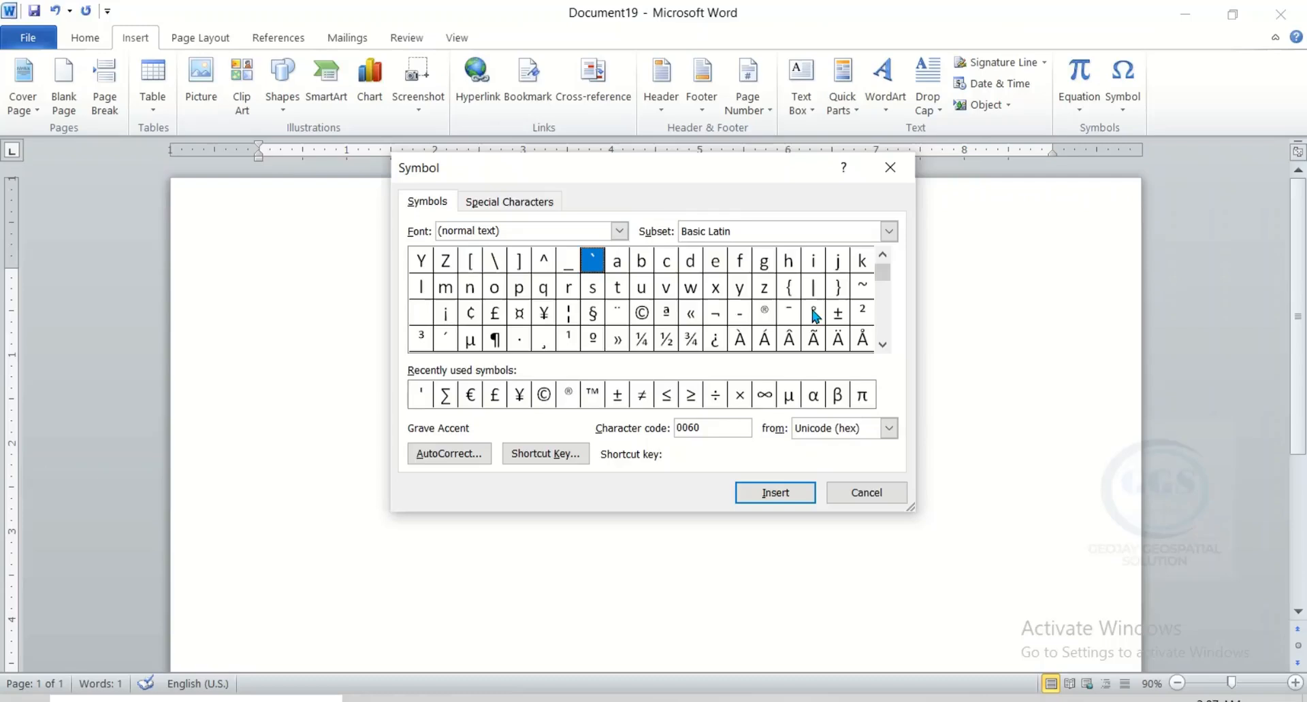
pyautogui.click(812, 313)
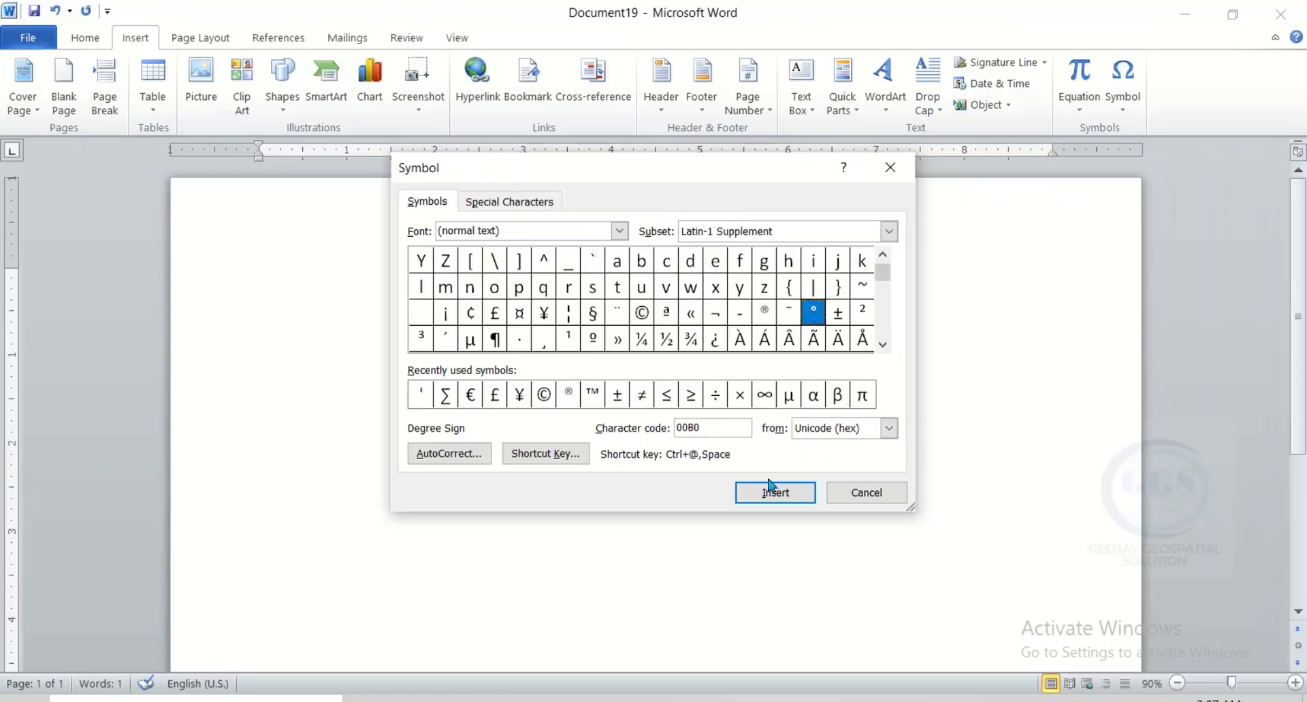
pyautogui.click(774, 492)
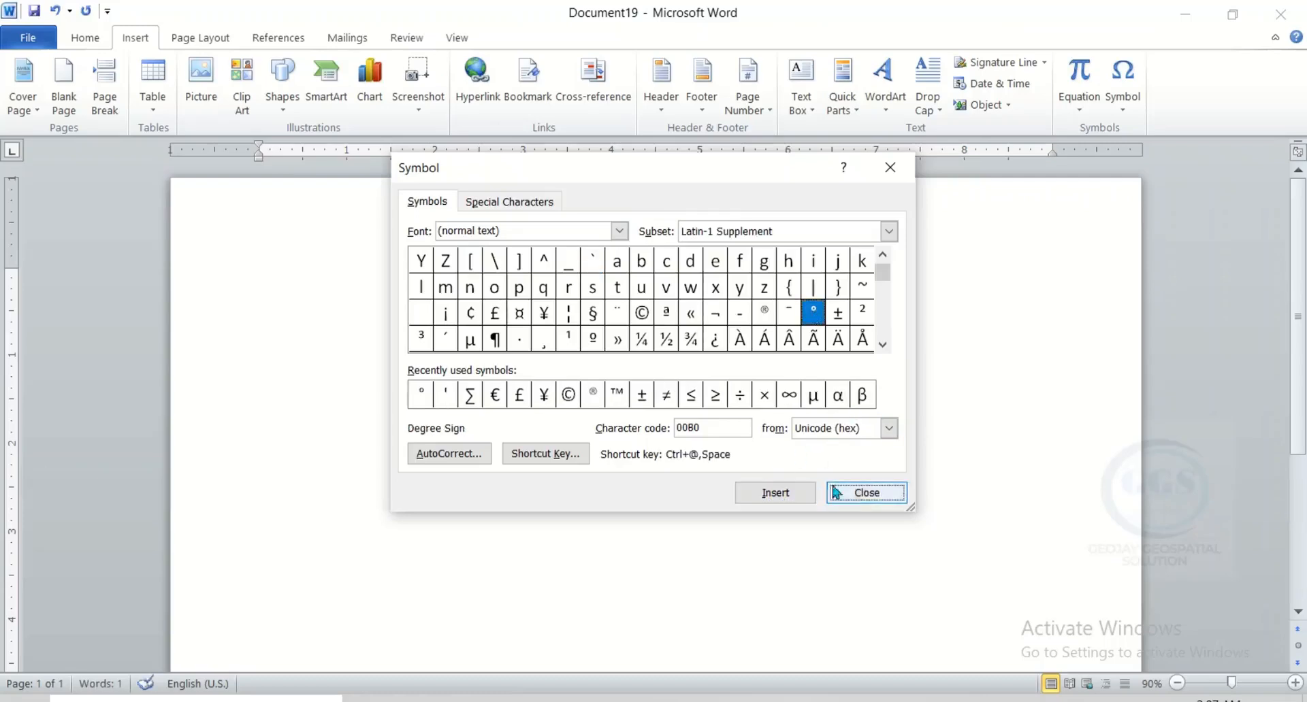
pyautogui.click(865, 493)
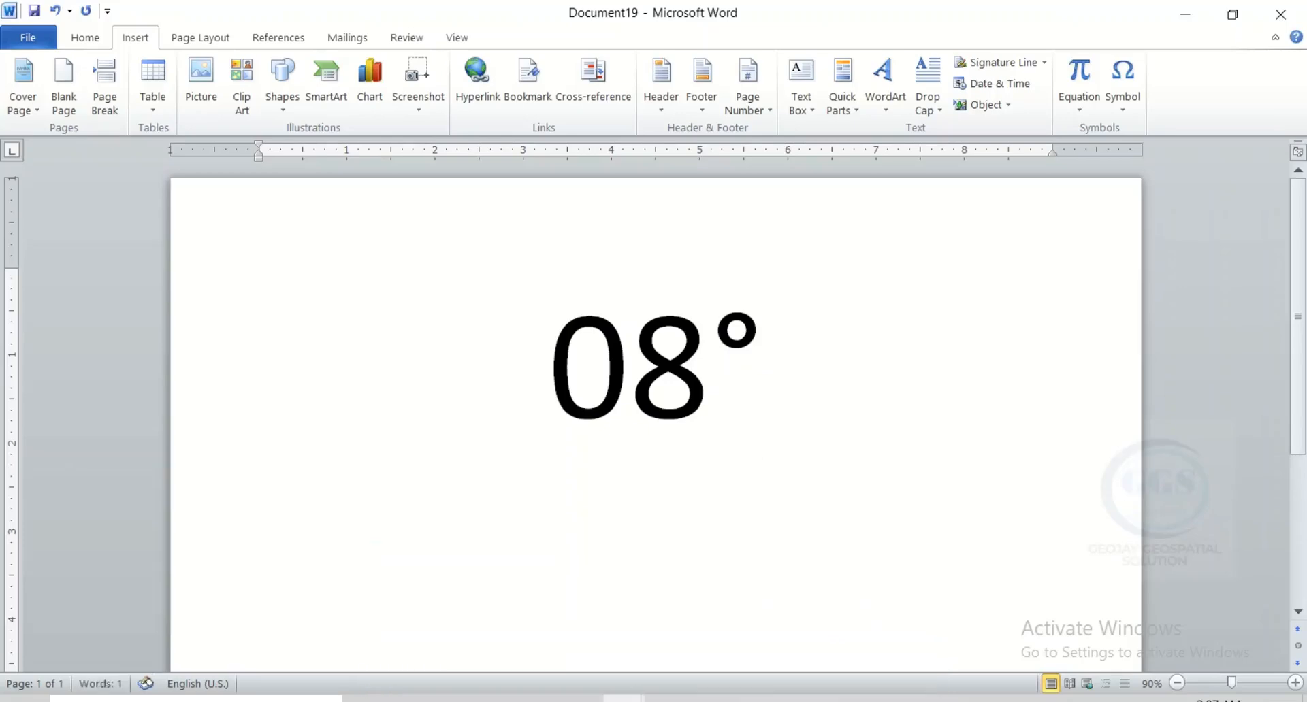
# Type a space and 25 after the degree sign.
pyautogui.write('25')
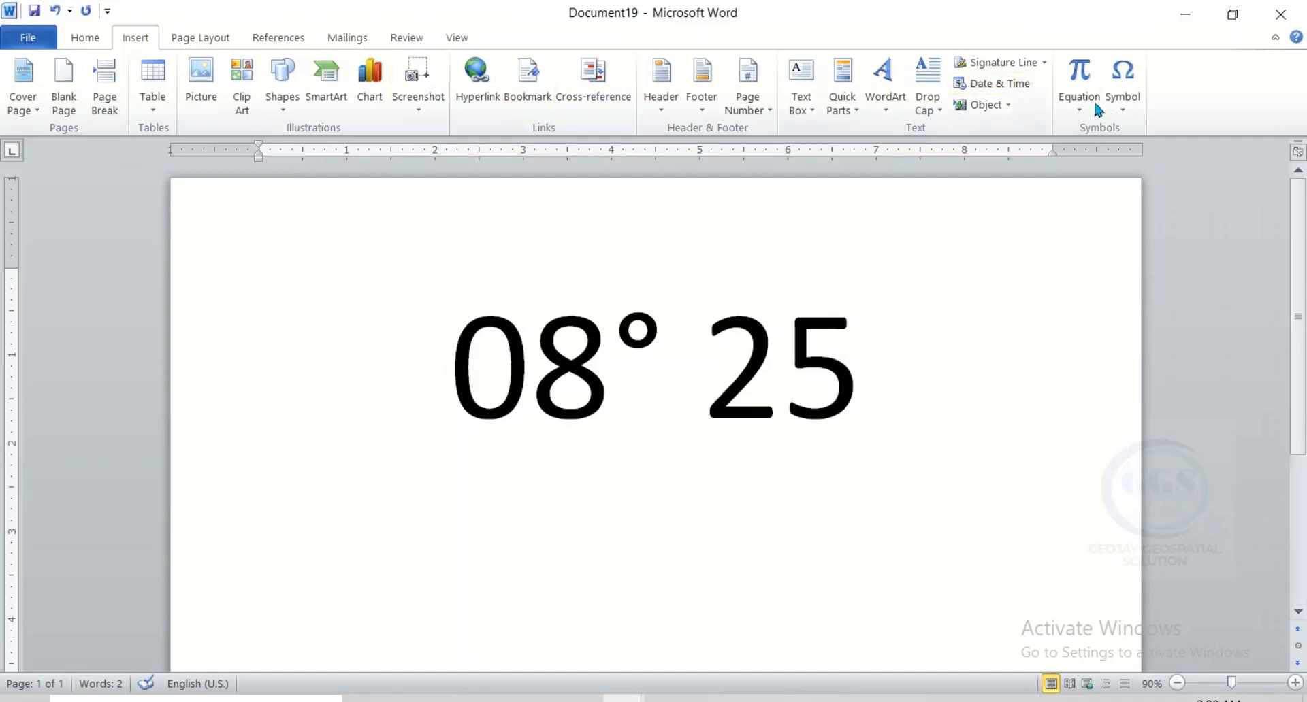
# Insert an apostrophe minute mark after 25 from the Basic Latin symbols.
pyautogui.click(1121, 83)
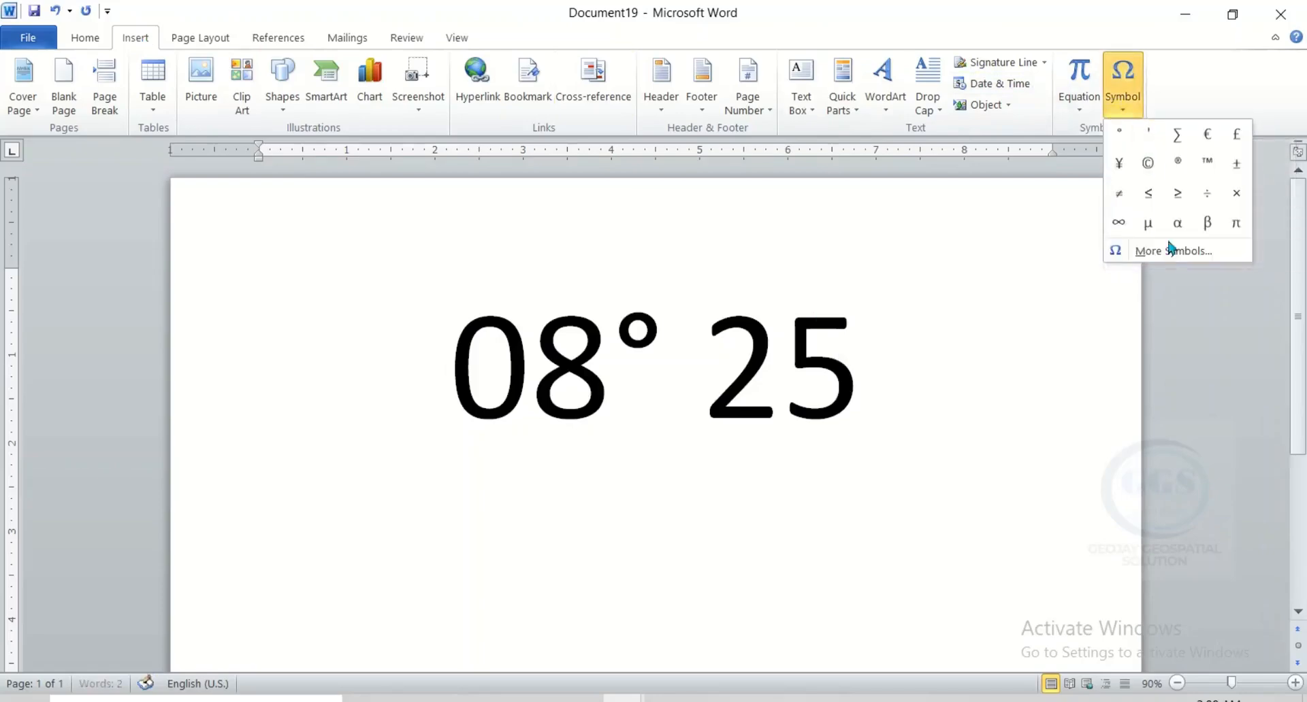
pyautogui.click(1173, 250)
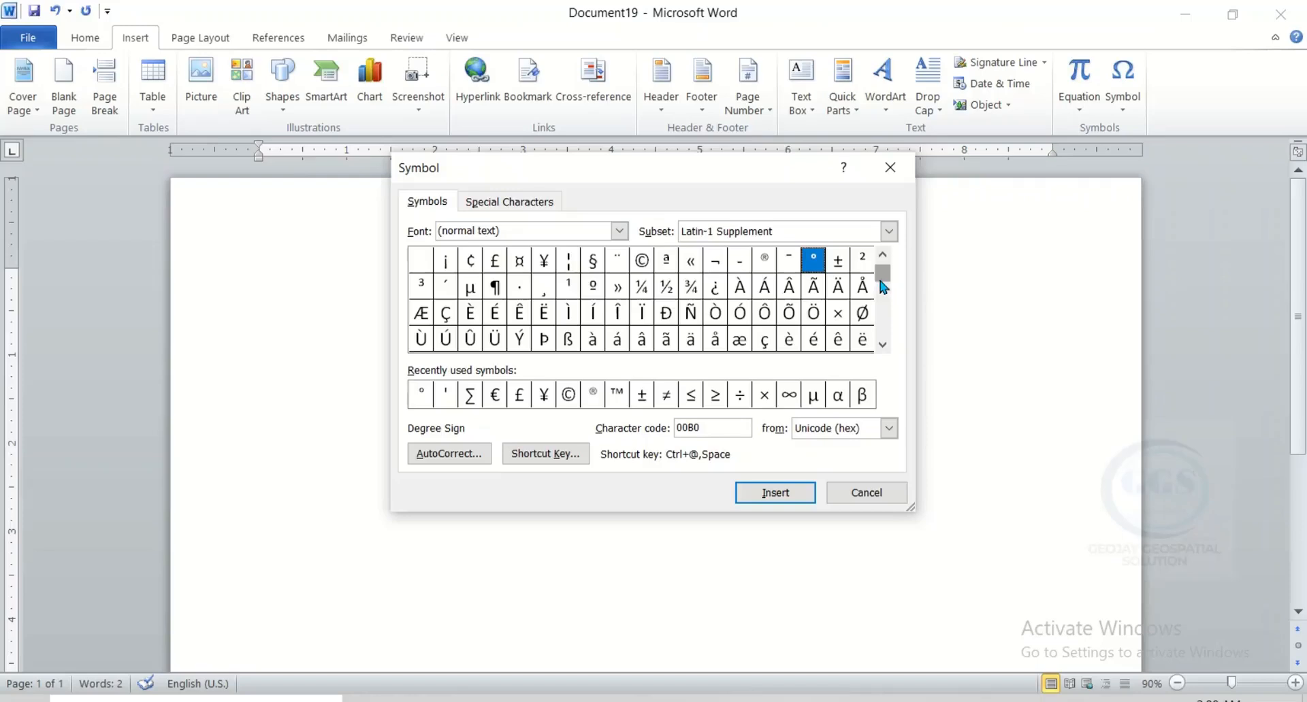
pyautogui.moveTo(882, 302)
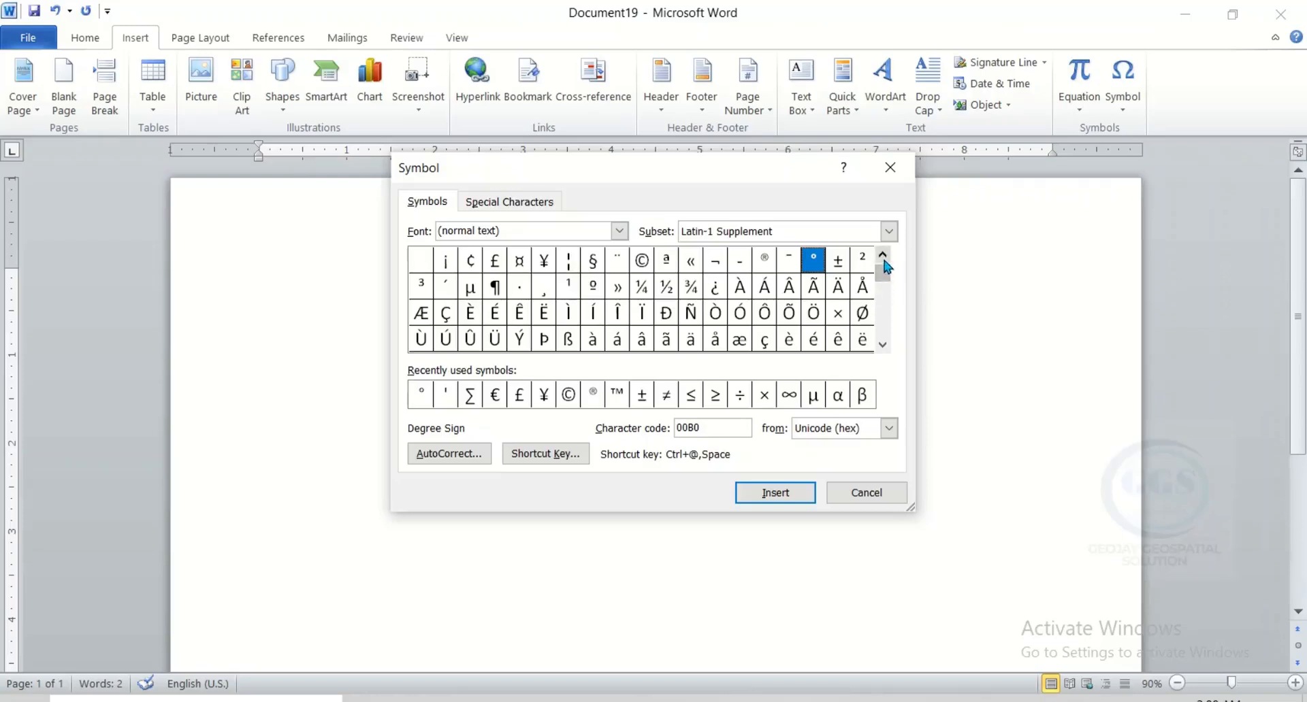
pyautogui.click(883, 259)
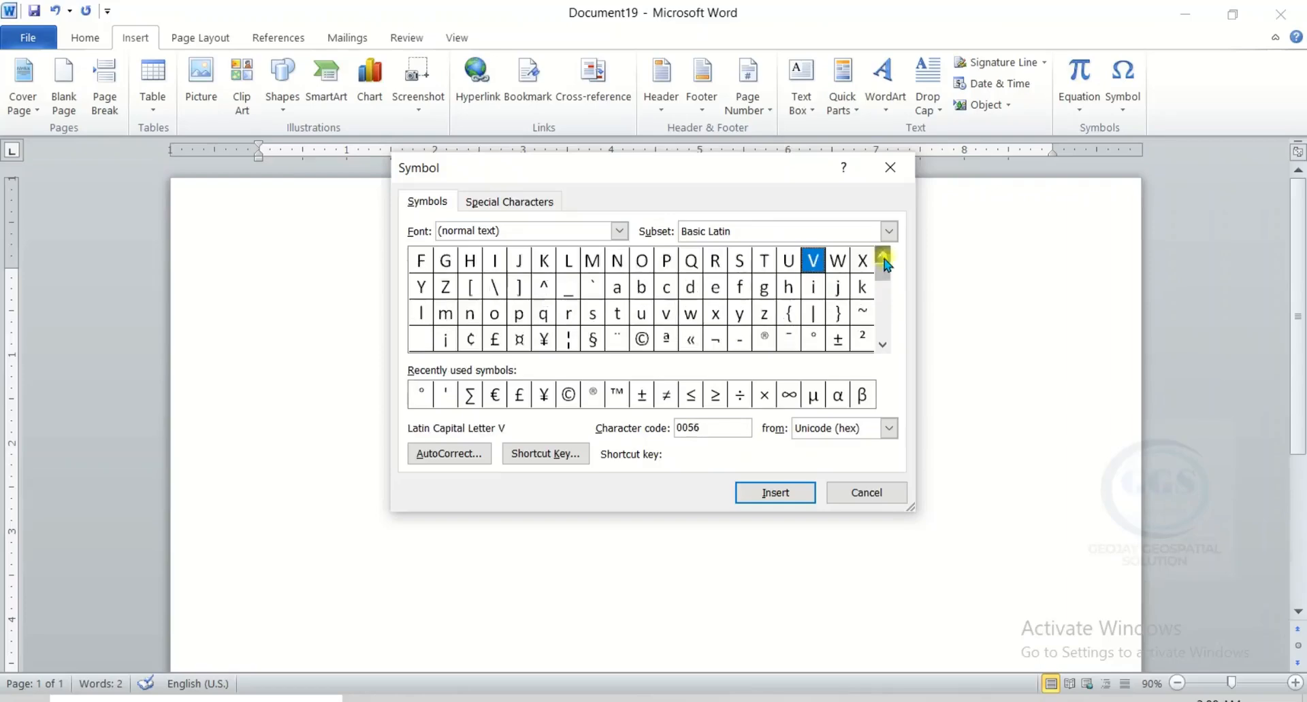
pyautogui.click(882, 259)
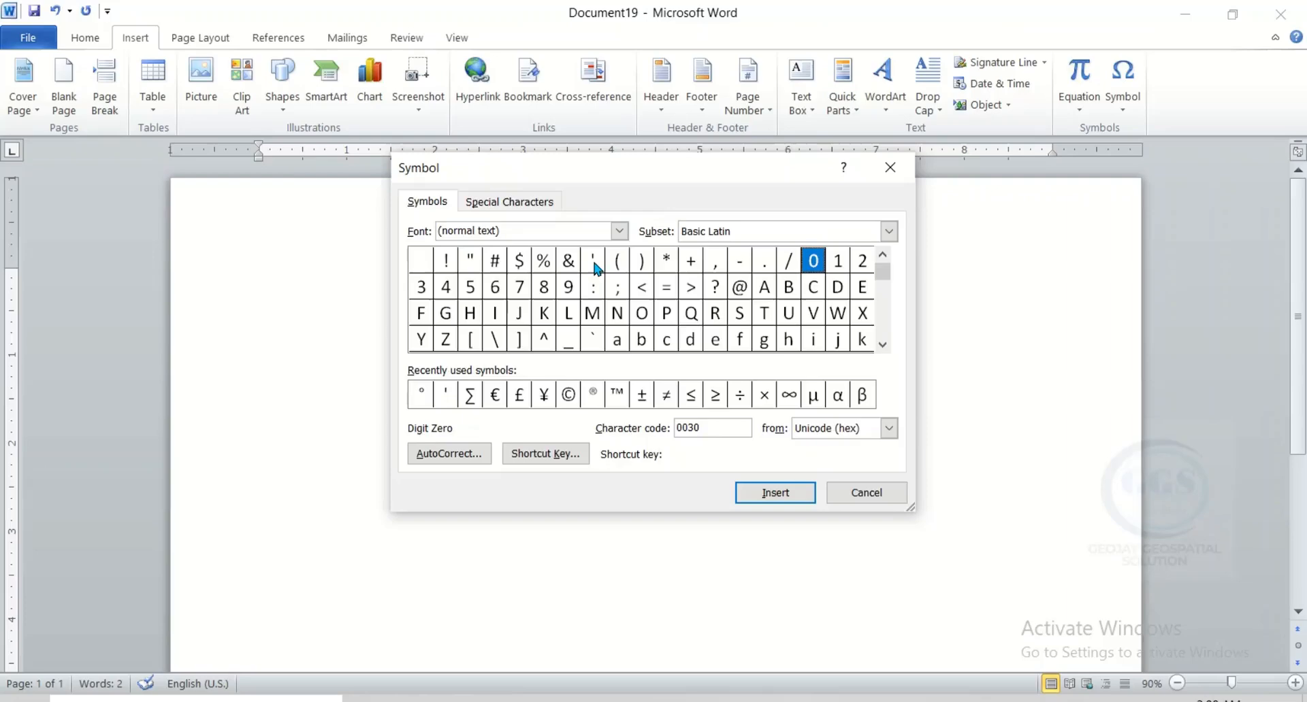
pyautogui.click(593, 261)
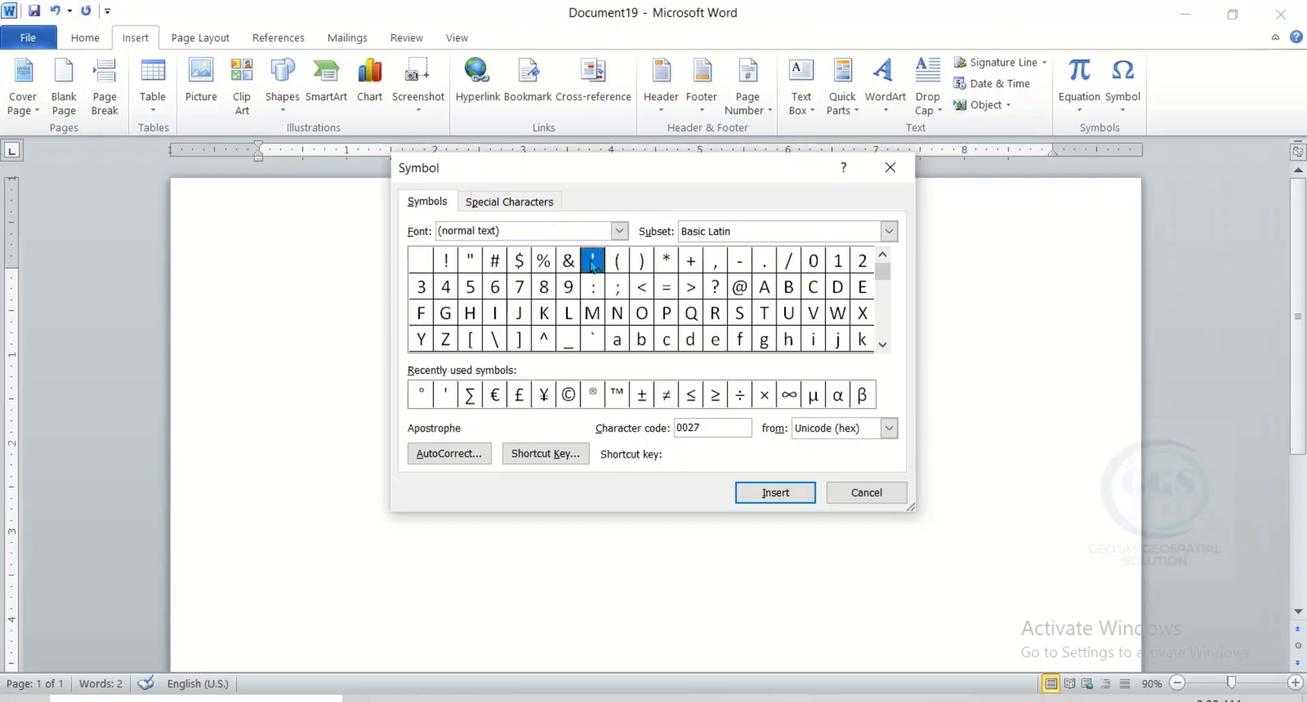
pyautogui.click(773, 493)
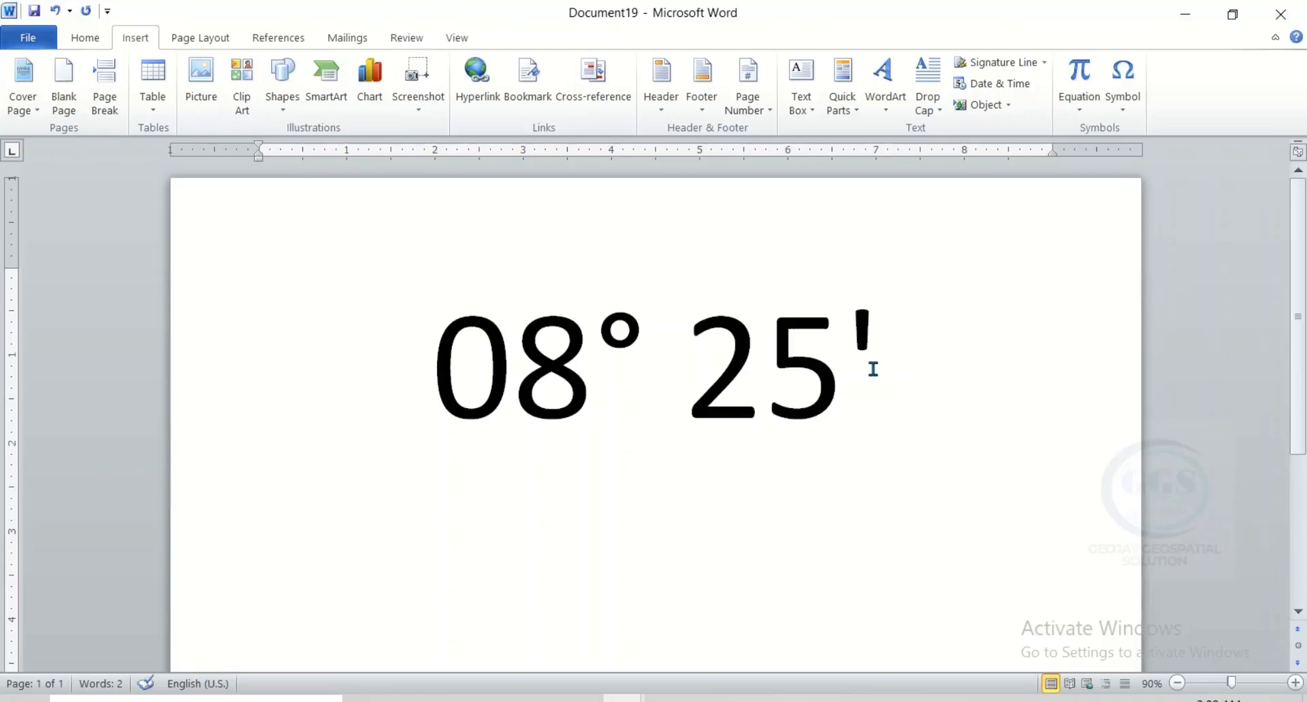
# Type a space and 35 after the minute mark.
pyautogui.write('3')
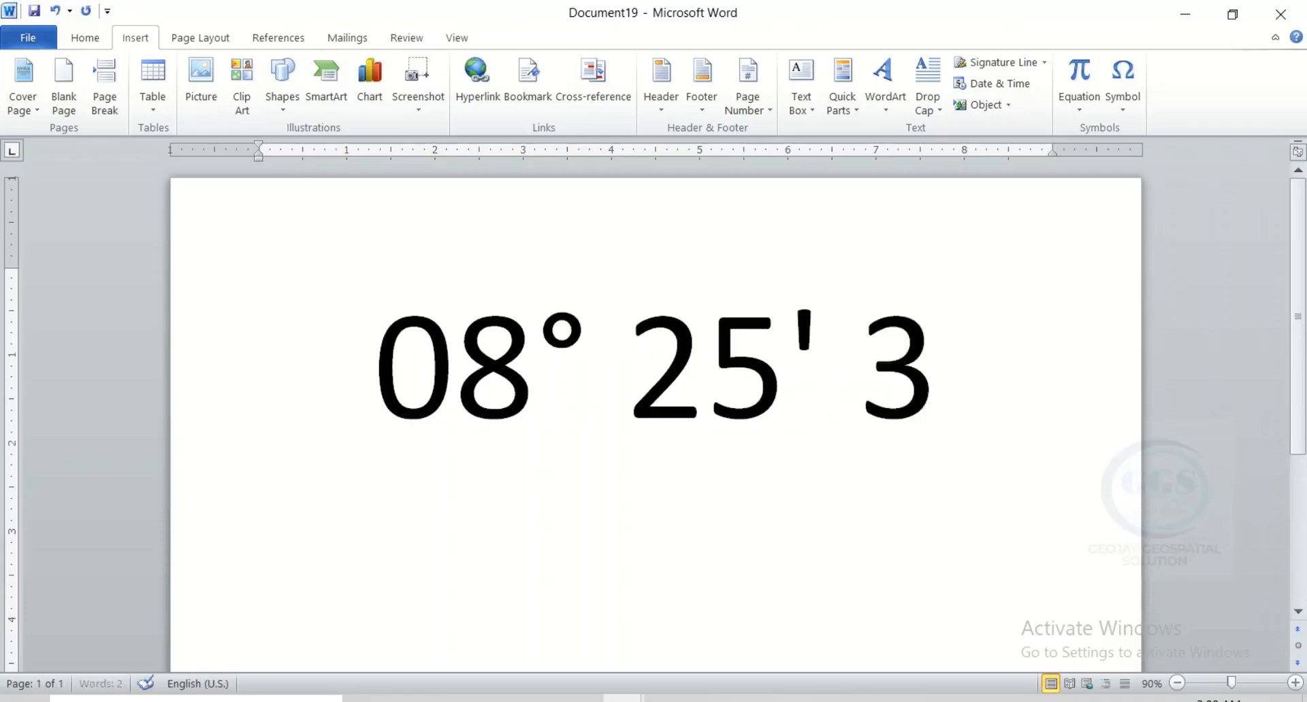
pyautogui.write('5')
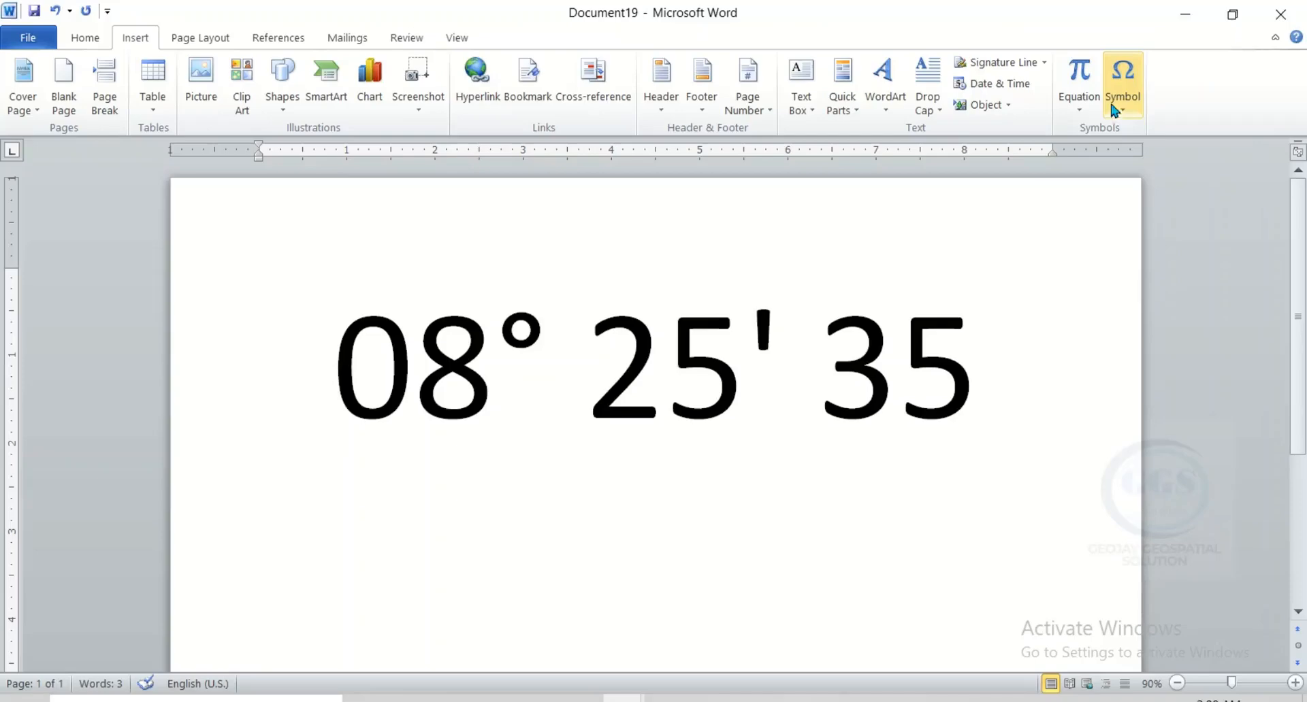
# Insert a double quotation mark after 35 as the seconds mark, then close the dialog.
pyautogui.click(1121, 83)
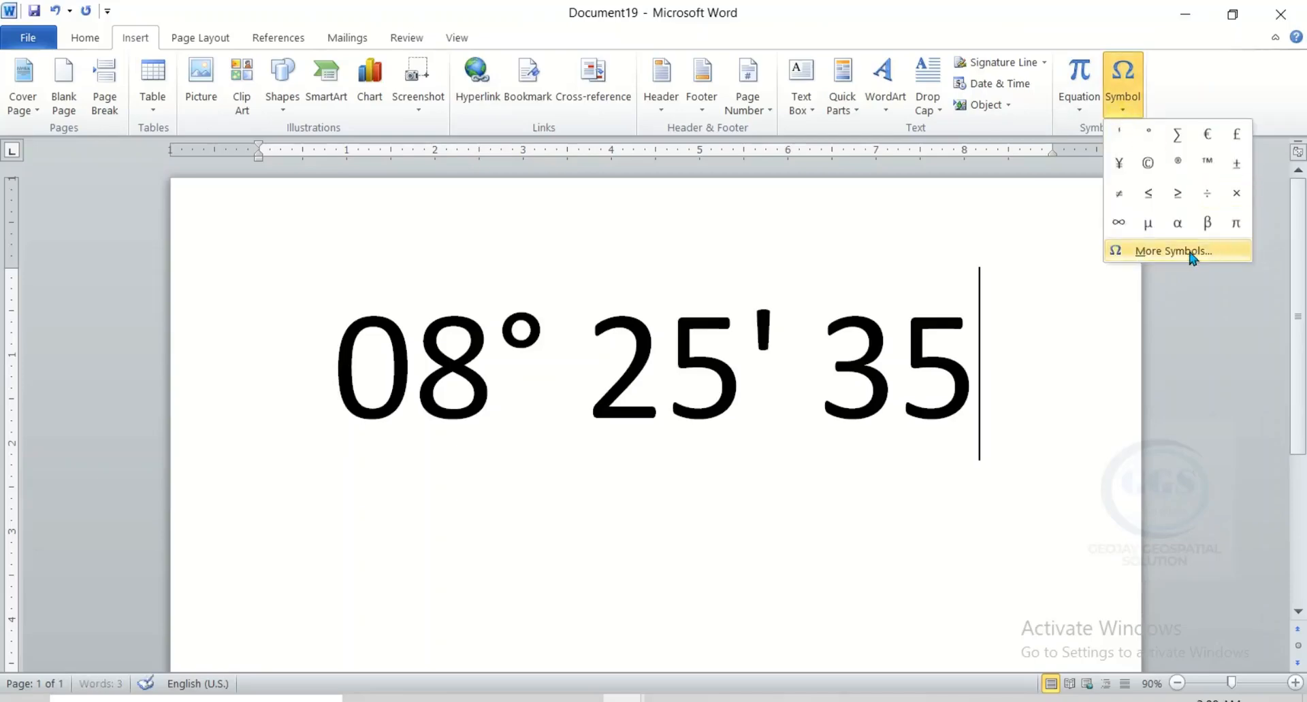
pyautogui.click(1173, 251)
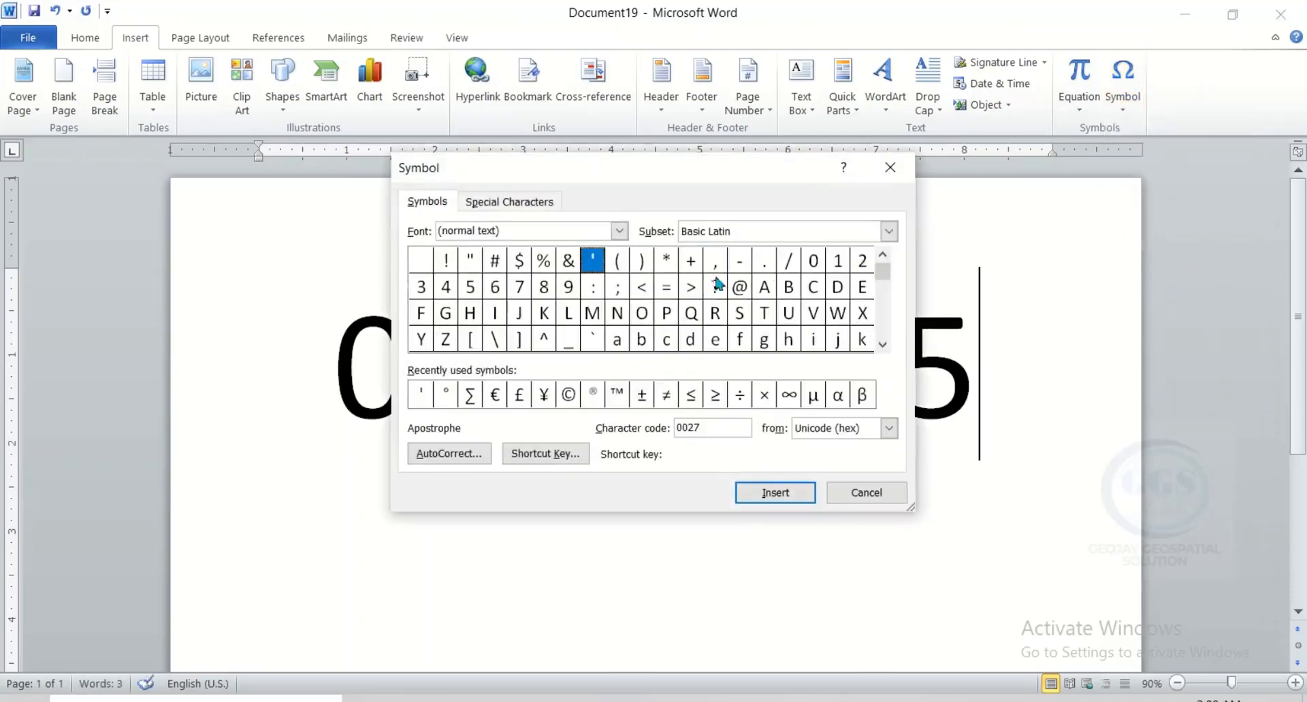
pyautogui.moveTo(487, 268)
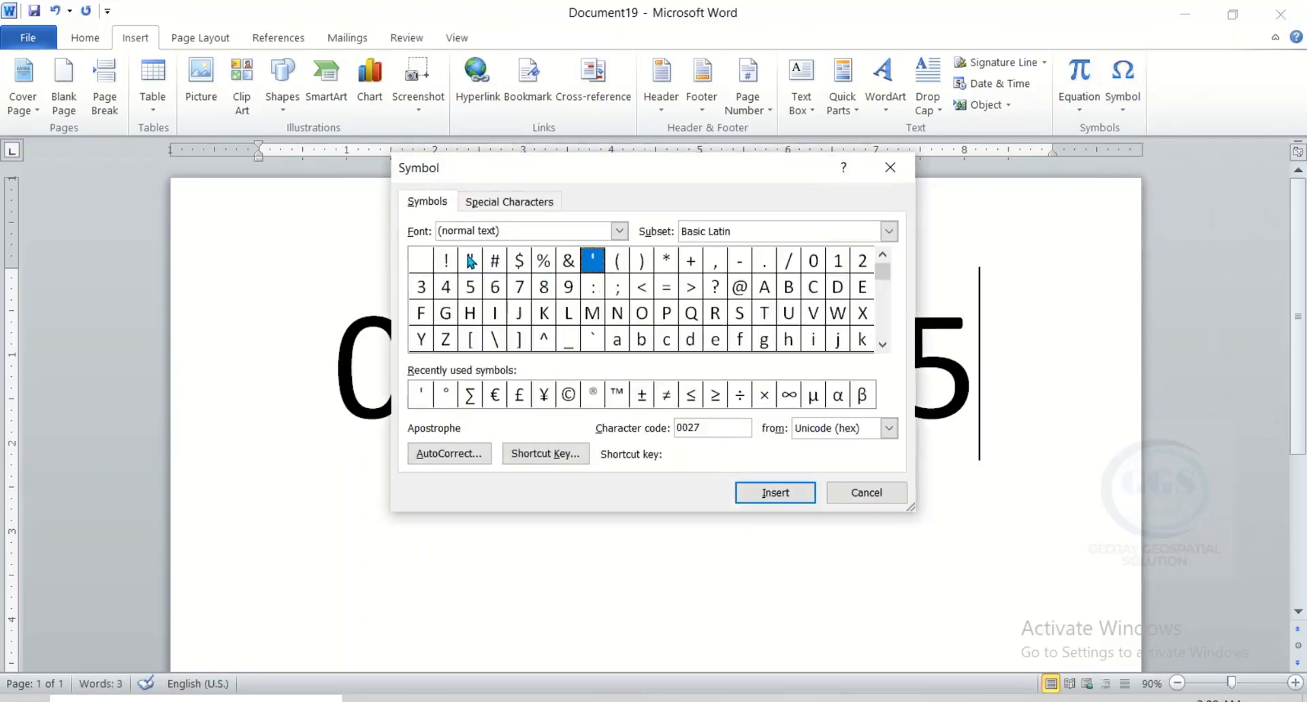
pyautogui.click(468, 260)
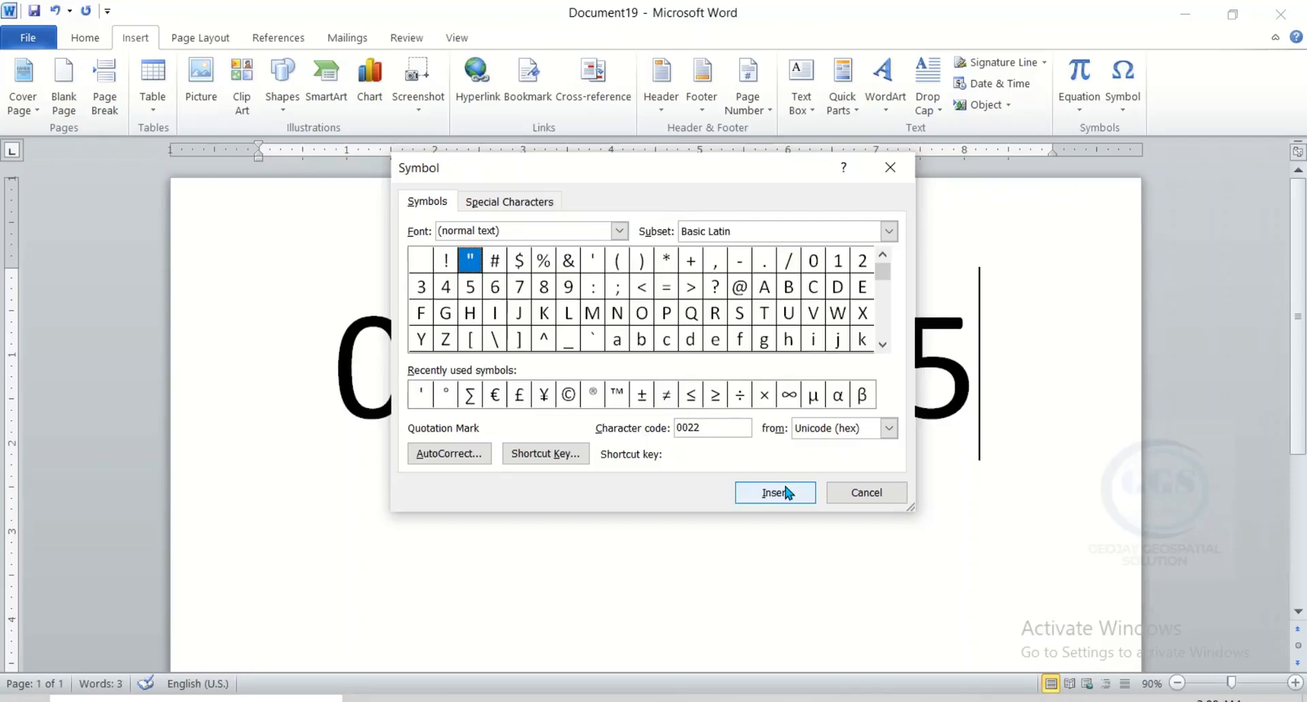
pyautogui.click(773, 493)
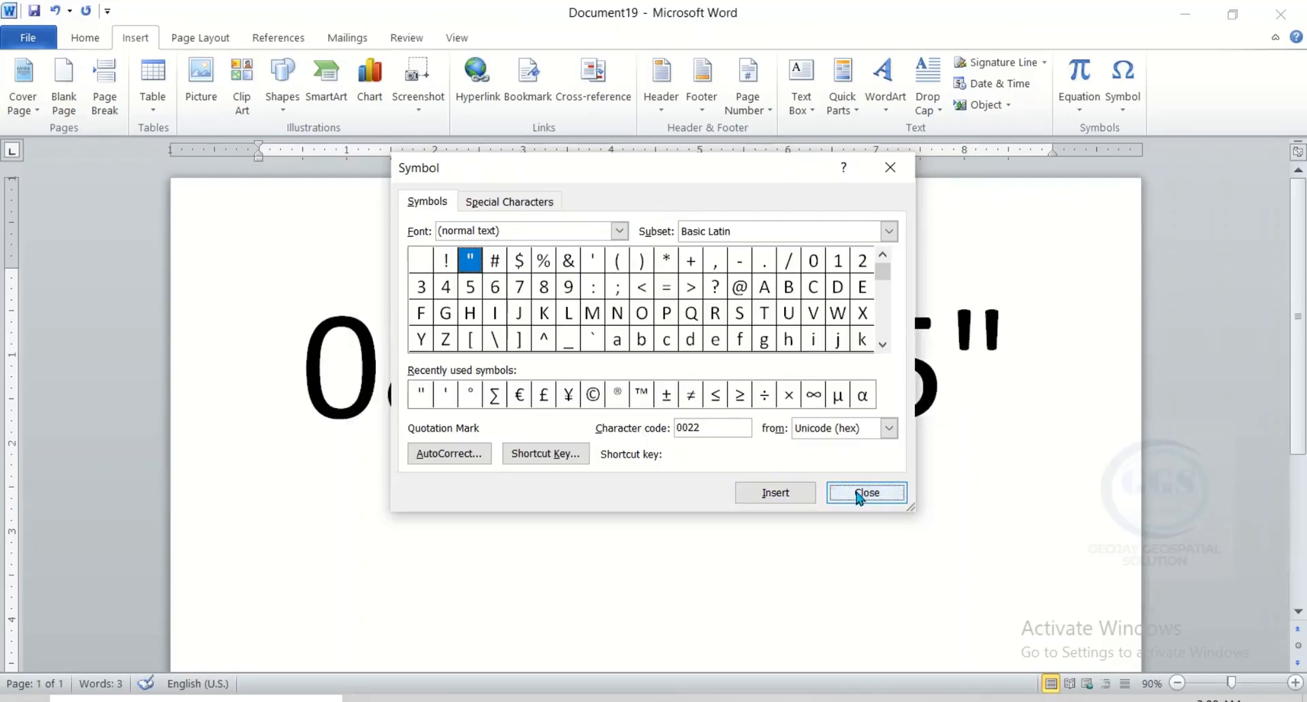
pyautogui.click(866, 493)
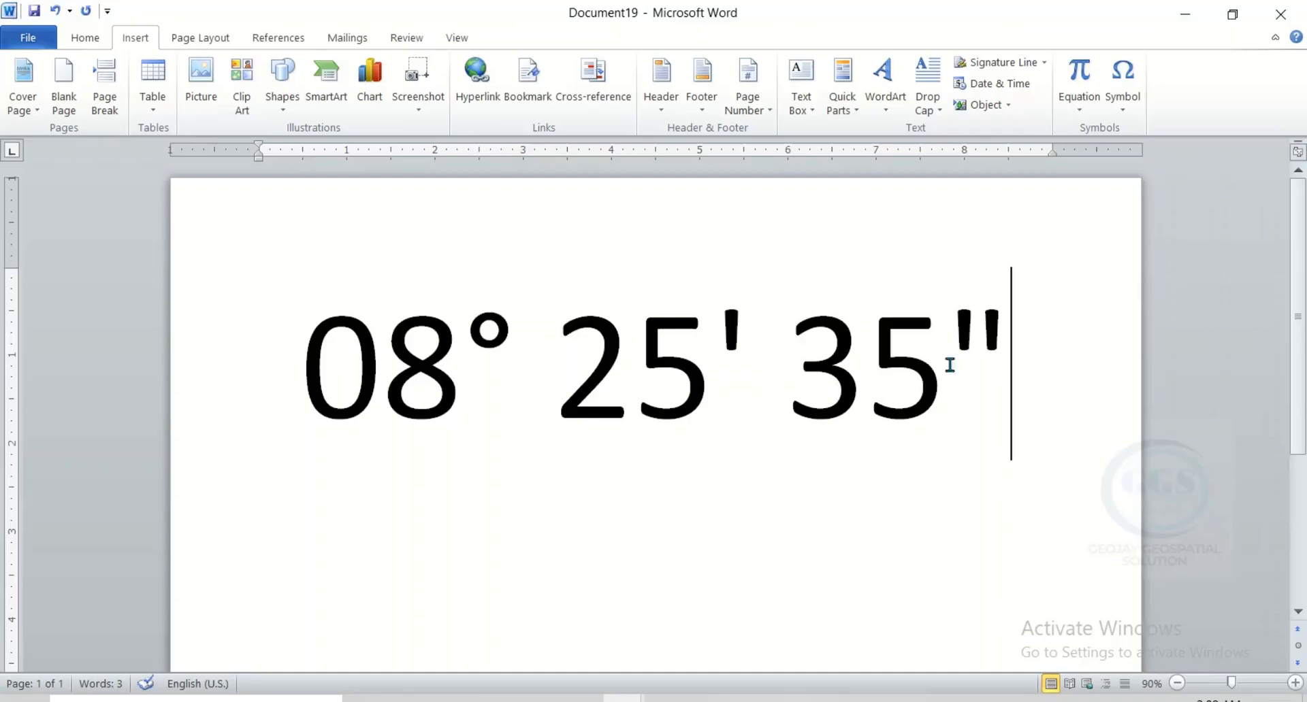
pyautogui.moveTo(714, 348)
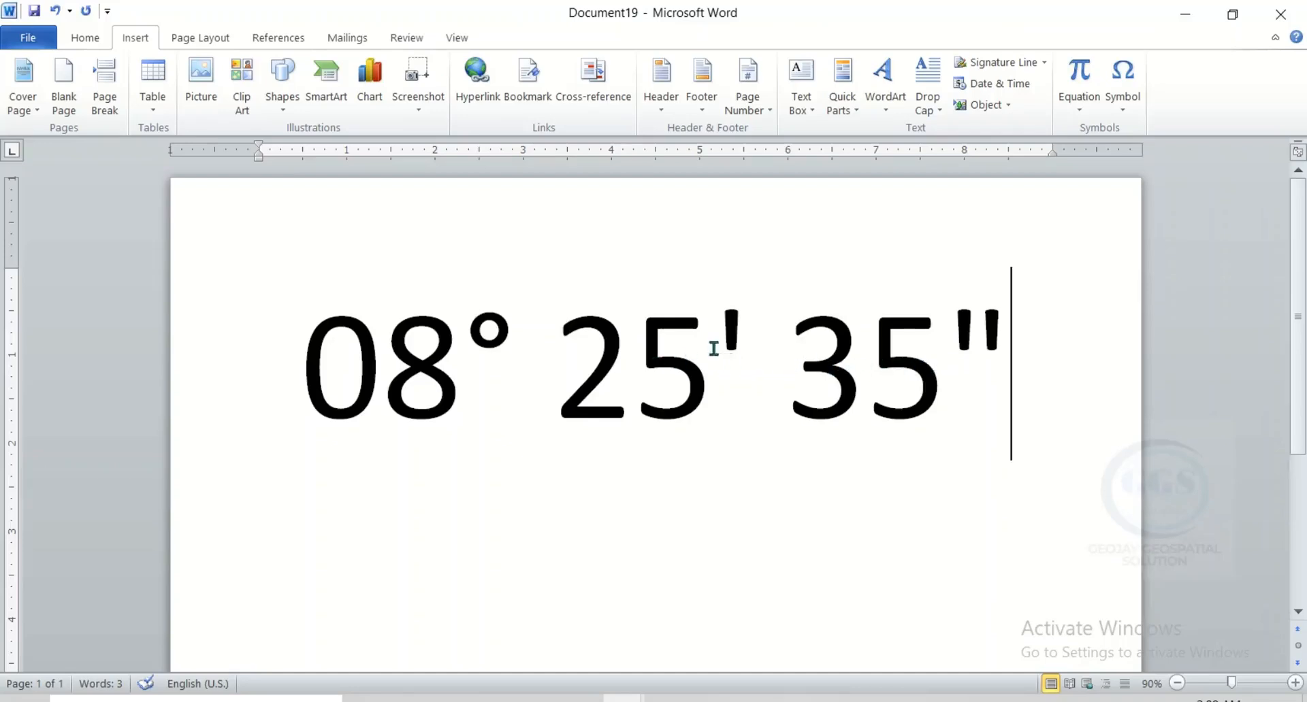